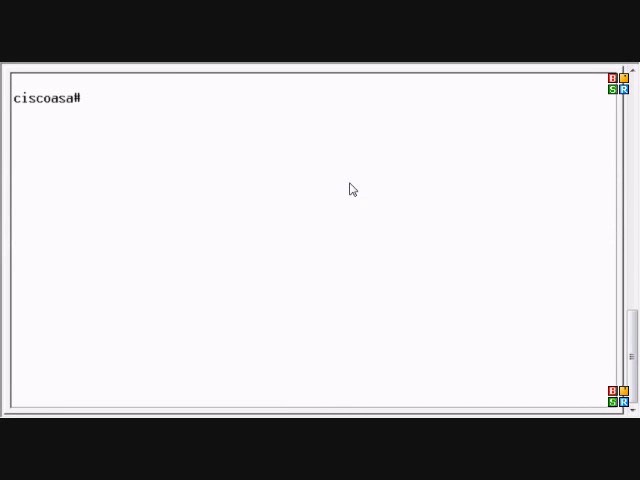
Step: List interface names with 'show nameif' (Vlan1 outside, Vlan2 inside), then enter global configuration mode
{"action": "type", "text": "show nameif"}
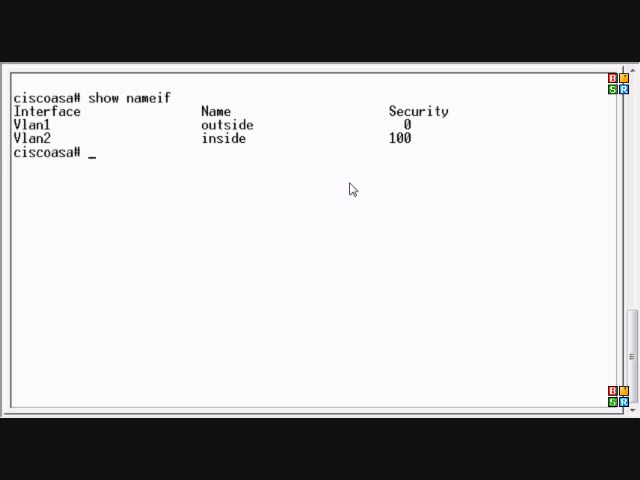
{"action": "type", "text": "config t"}
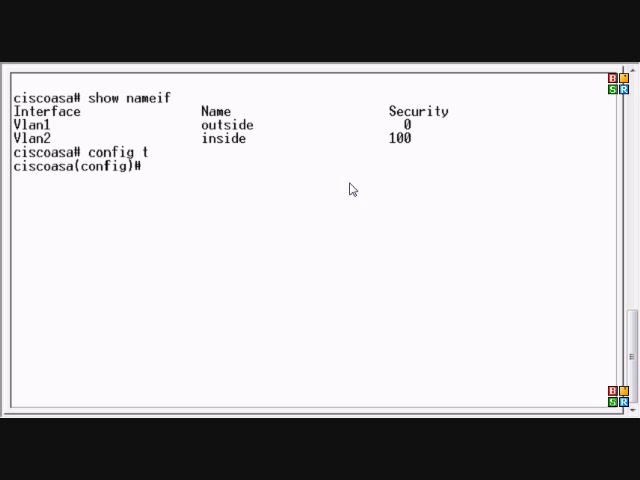
Step: Enter interface Vlan2 configuration and rename it to inside1 with 'nameif inside1'
{"action": "type", "text": "int"}
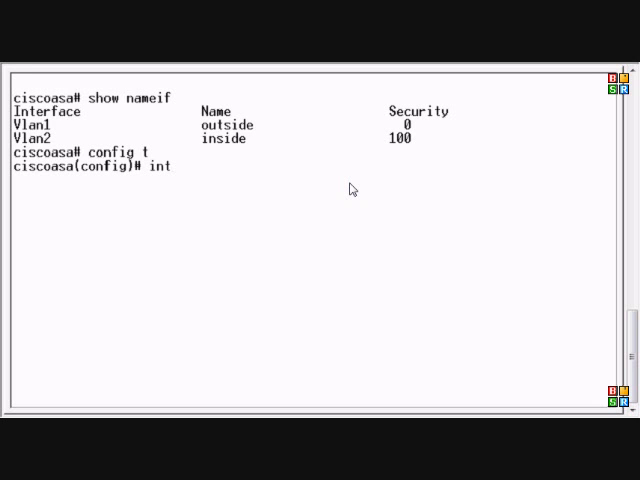
{"action": "type", "text": "vl"}
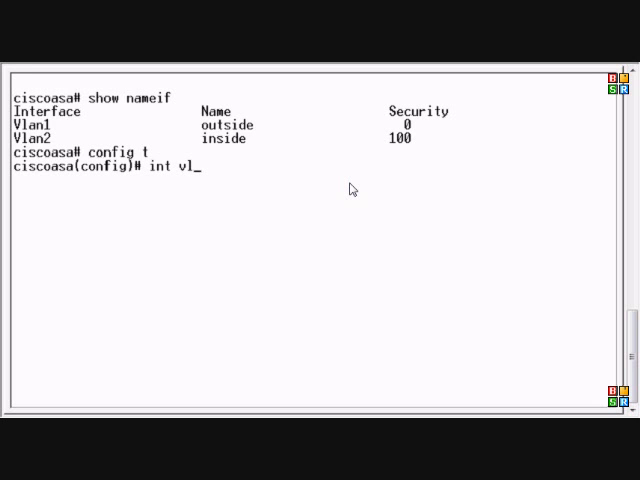
{"action": "type", "text": "an2"}
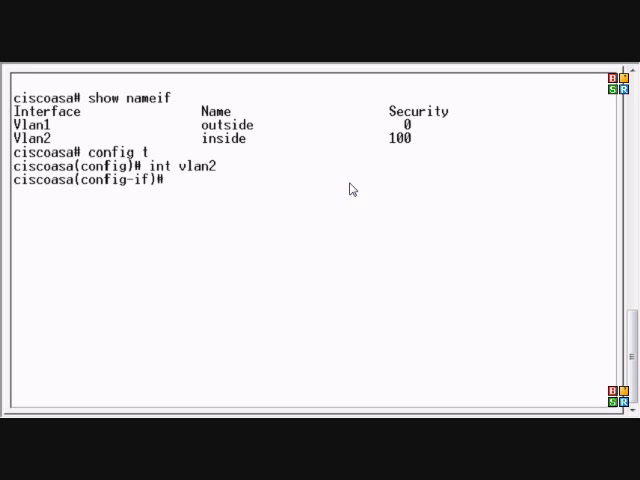
{"action": "type", "text": "name"}
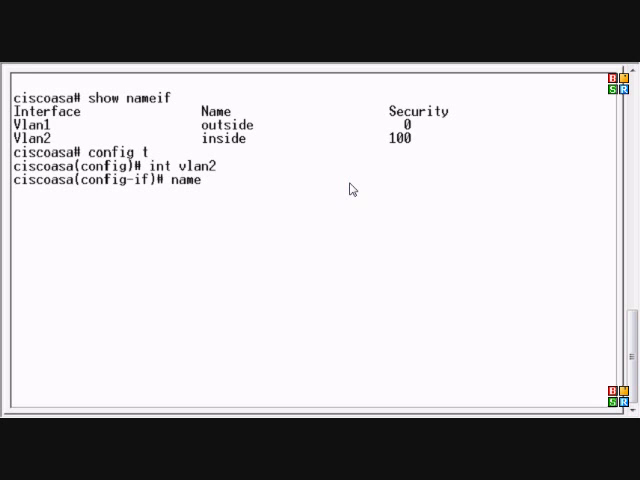
{"action": "type", "text": "if"}
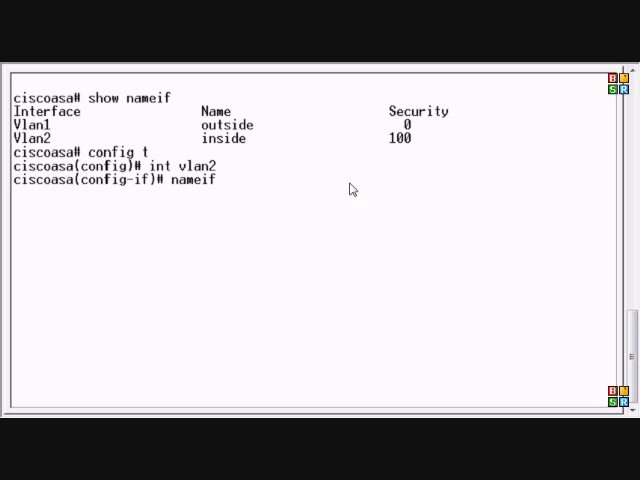
{"action": "type", "text": "inside1"}
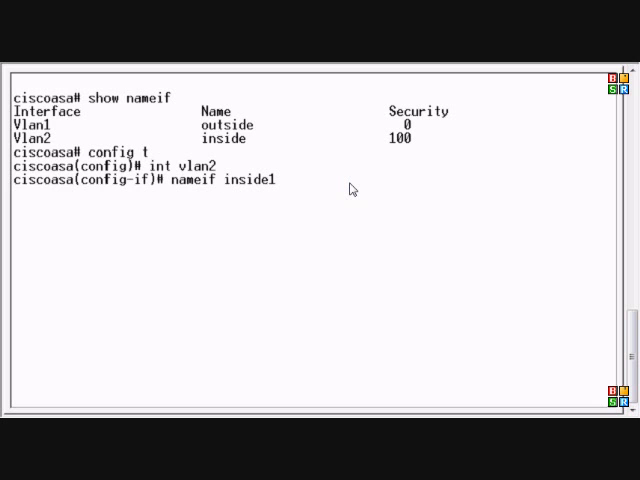
{"action": "type", "text": "e"}
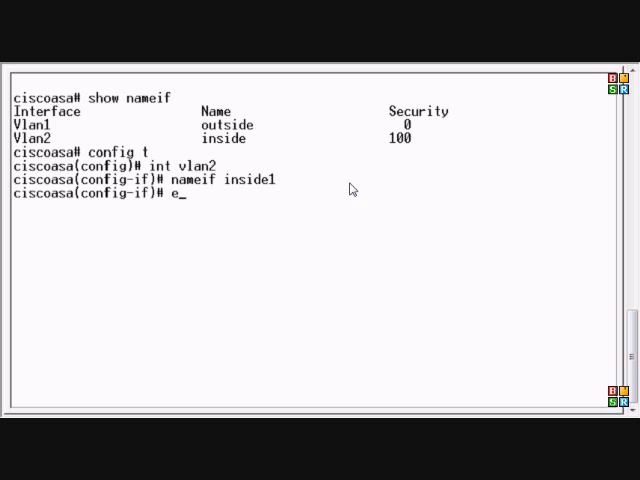
Step: Exit to the privileged prompt, confirm Vlan2 is inside1 via 'show nameif', and prepare 'sh run'
{"action": "type", "text": "xit"}
{"action": "type", "text": "show nameif"}
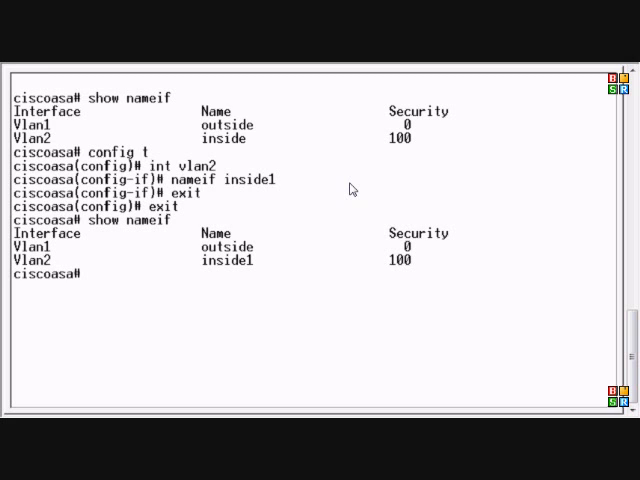
{"action": "type", "text": "sh run"}
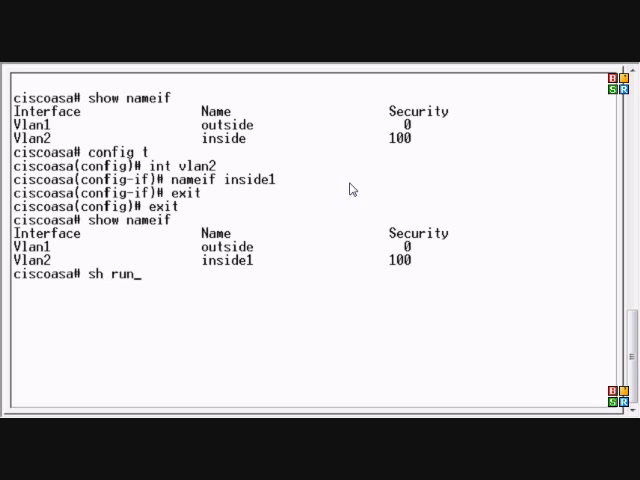
Step: Display the running configuration showing interface Vlan2 with nameif inside1 and address 10.0.0.1
{"action": "key", "text": "Return"}
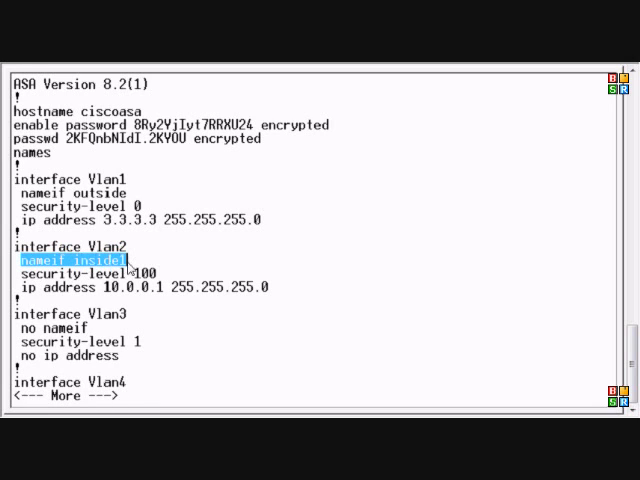
{"action": "mouse_move", "coordinate": [374, 252]}
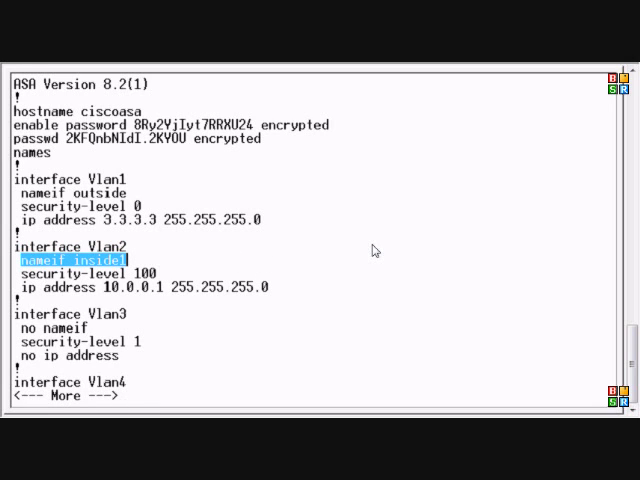